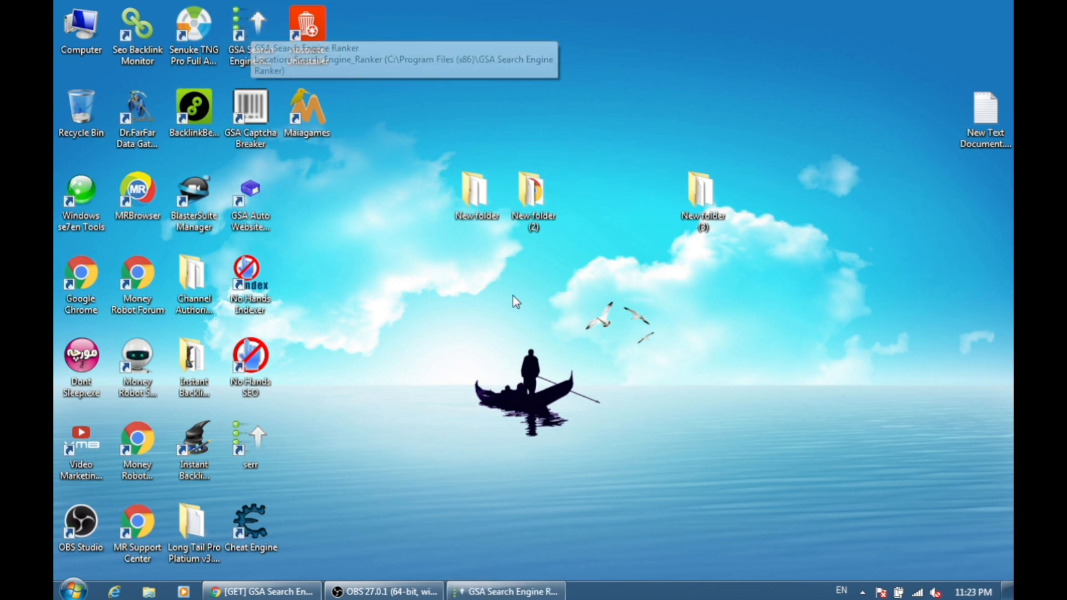
{"action": "mouse_move", "coordinate": [606, 356]}
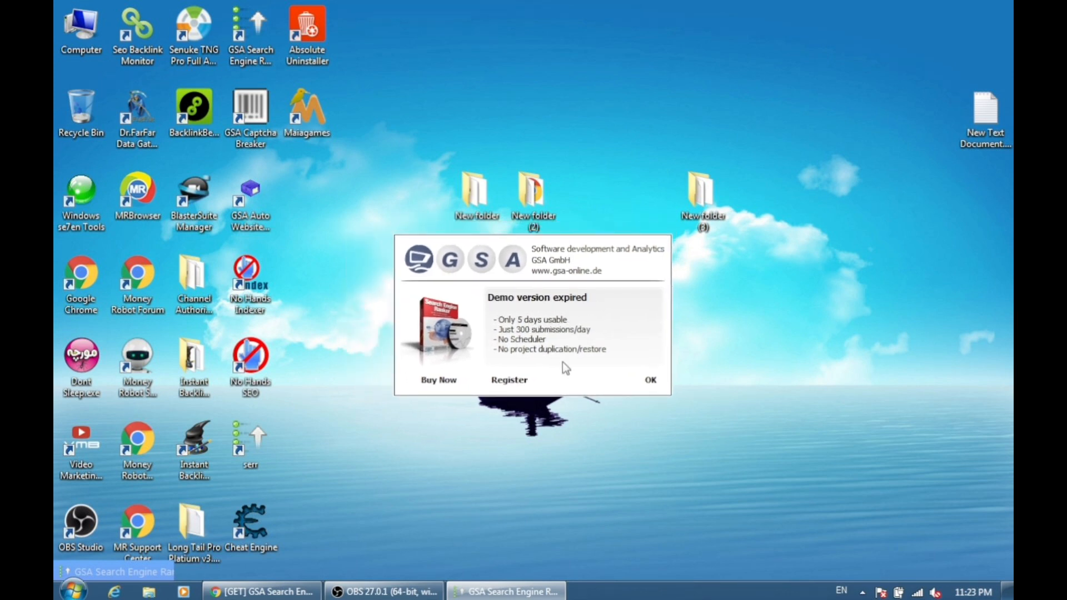
- Dismiss the 'Demo version expired' notice and launch Control Panel from the Start menu
{"action": "left_click", "coordinate": [649, 380]}
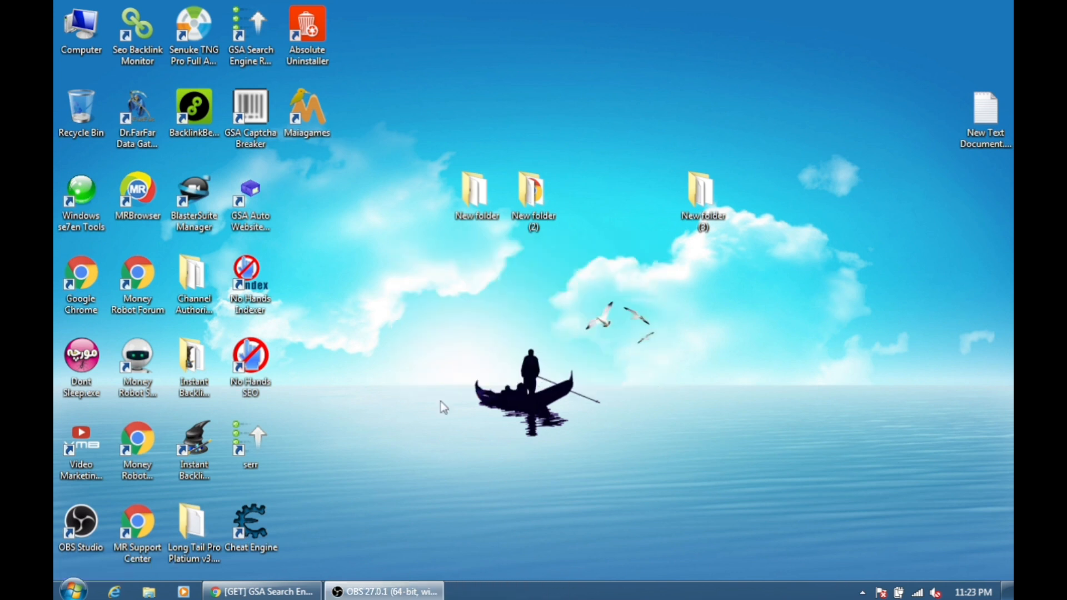
{"action": "left_click", "coordinate": [73, 589]}
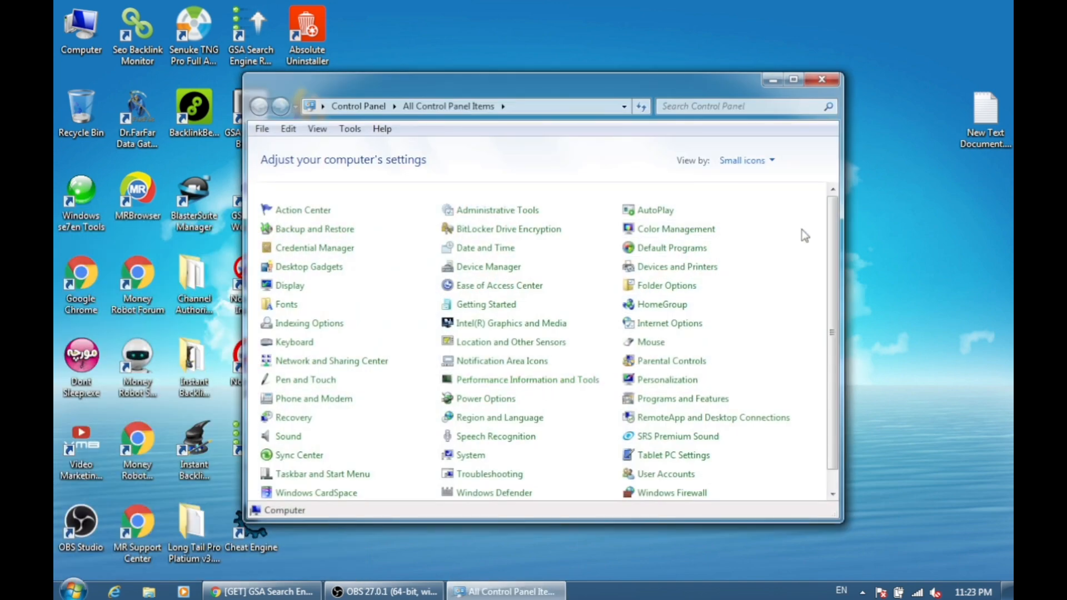
- Maximize Control Panel, switch View by to Small icons, and go to User Accounts
{"action": "left_click", "coordinate": [792, 79]}
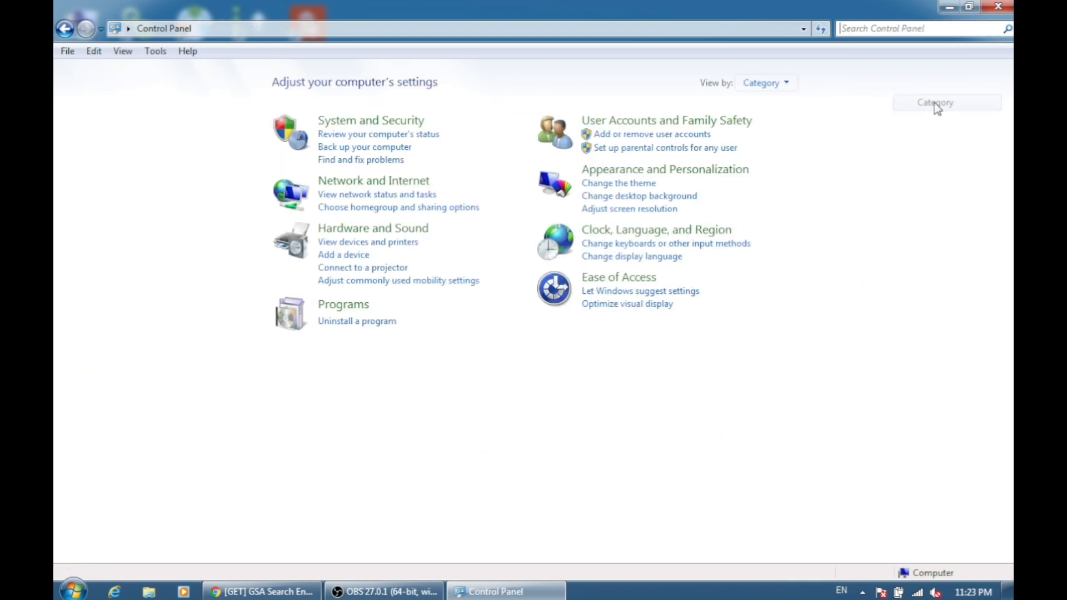
{"action": "left_click", "coordinate": [765, 83]}
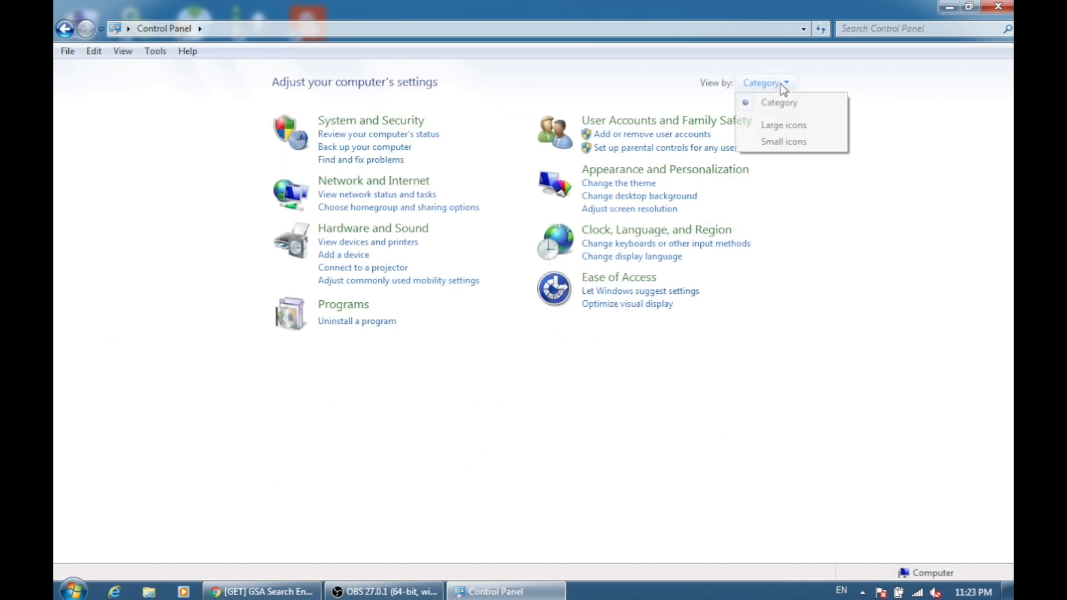
{"action": "left_click", "coordinate": [783, 141]}
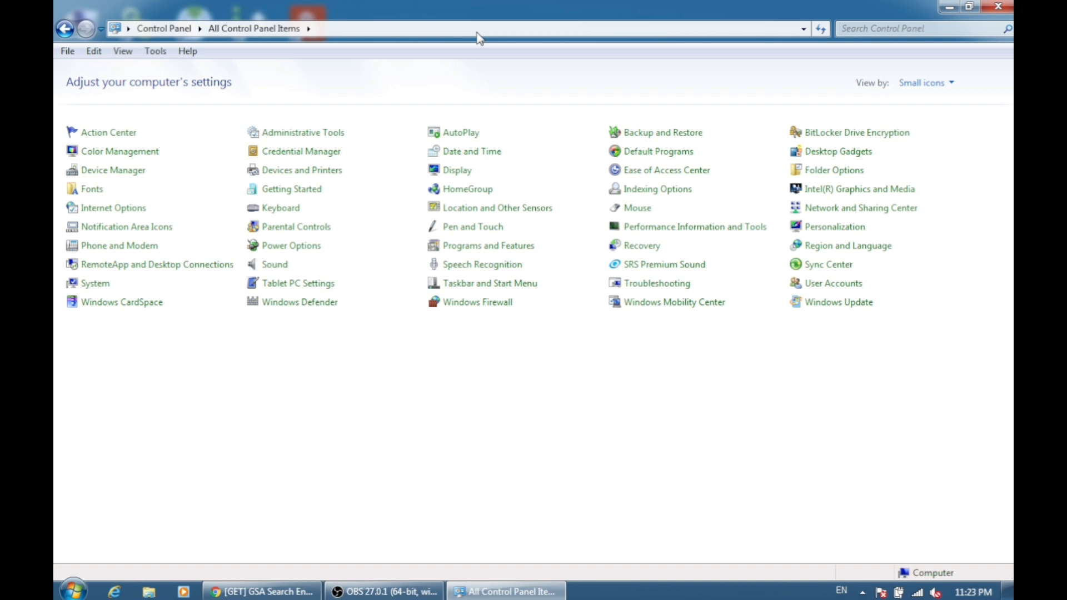
{"action": "mouse_move", "coordinate": [831, 284]}
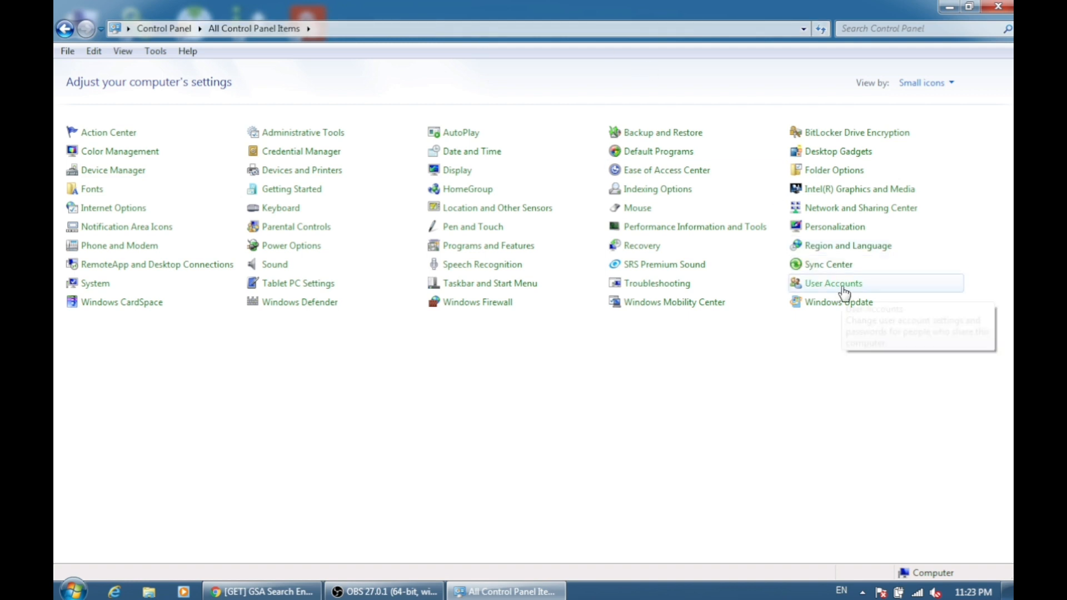
{"action": "left_click", "coordinate": [832, 283]}
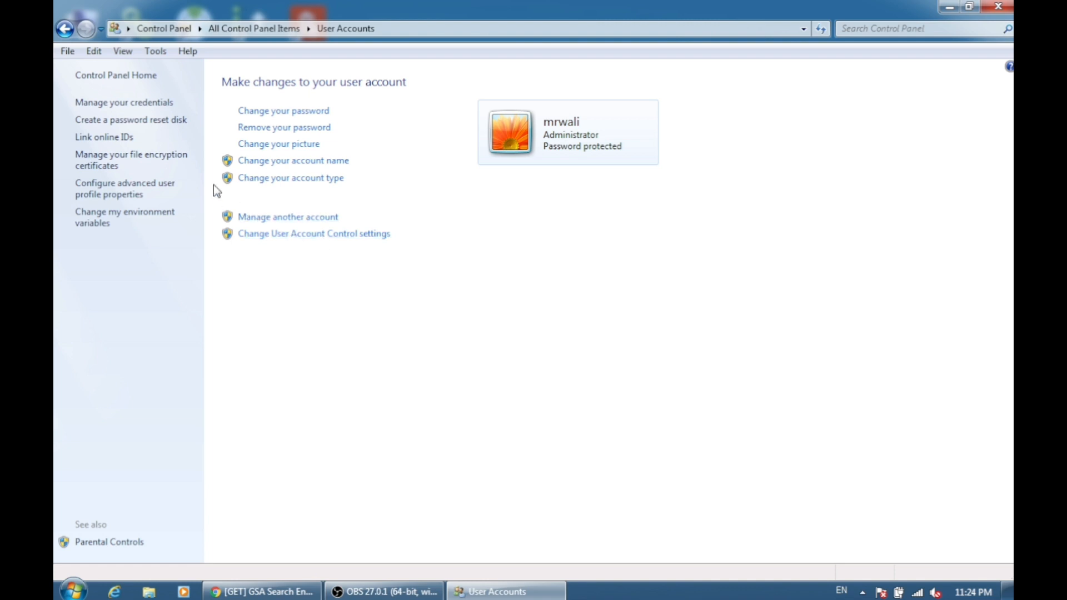
{"action": "mouse_move", "coordinate": [126, 217]}
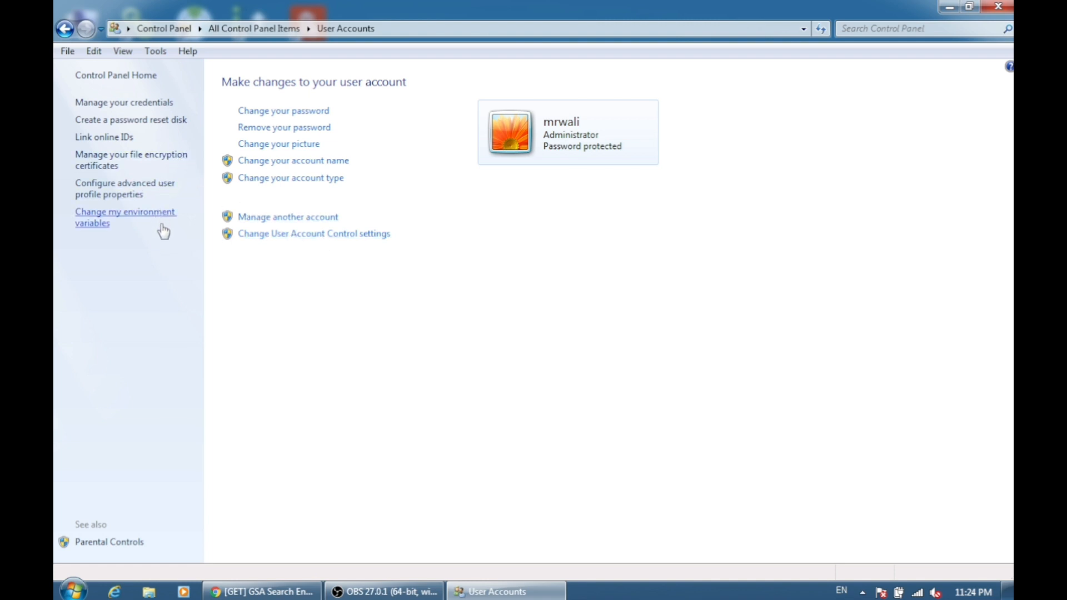
{"action": "mouse_move", "coordinate": [314, 233]}
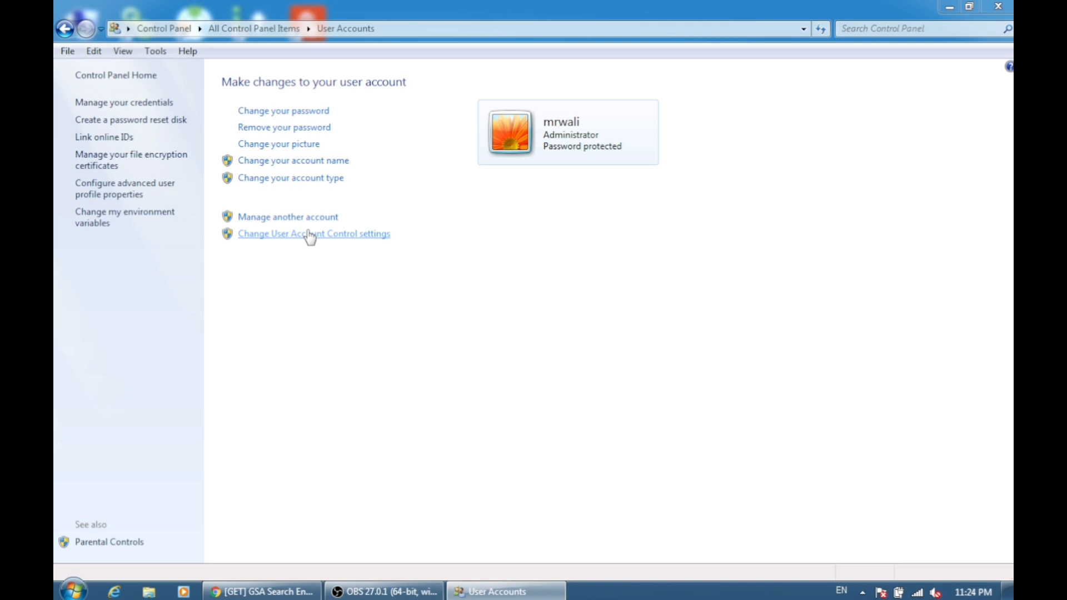
- Look at the User Account Control notification settings and cancel out unchanged
{"action": "left_click", "coordinate": [314, 233]}
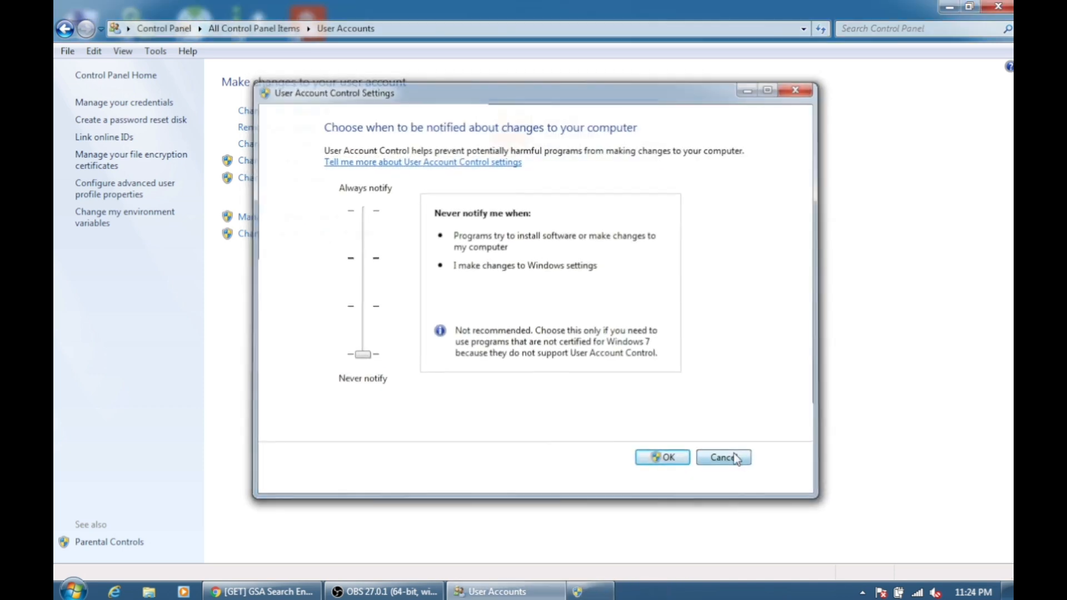
{"action": "left_click", "coordinate": [722, 456]}
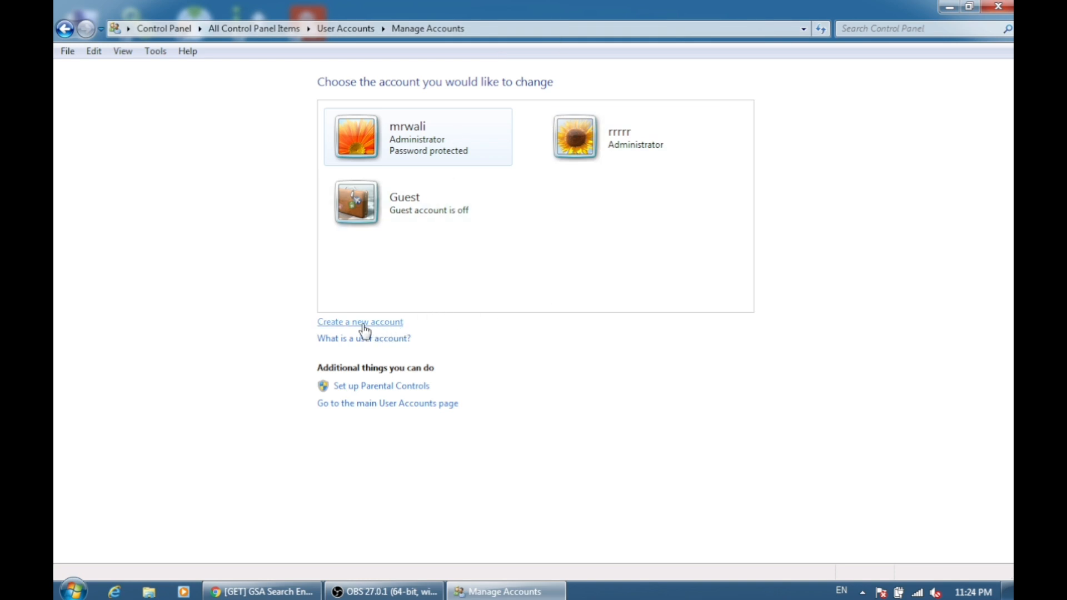
- Create a new user account named 'akfj' with Administrator rights and return to the account list
{"action": "left_click", "coordinate": [360, 322]}
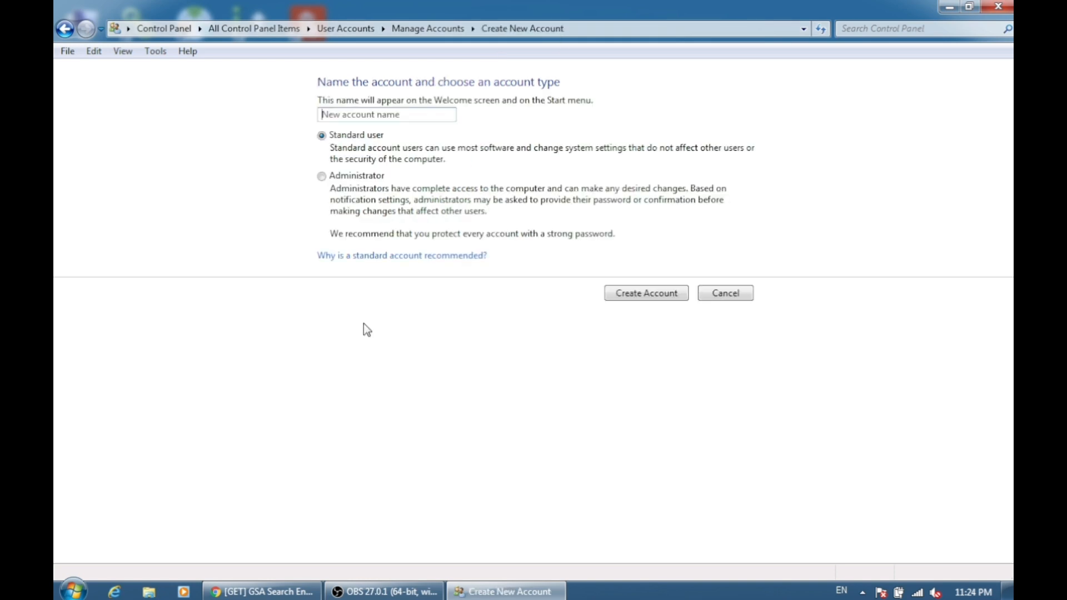
{"action": "mouse_move", "coordinate": [430, 93]}
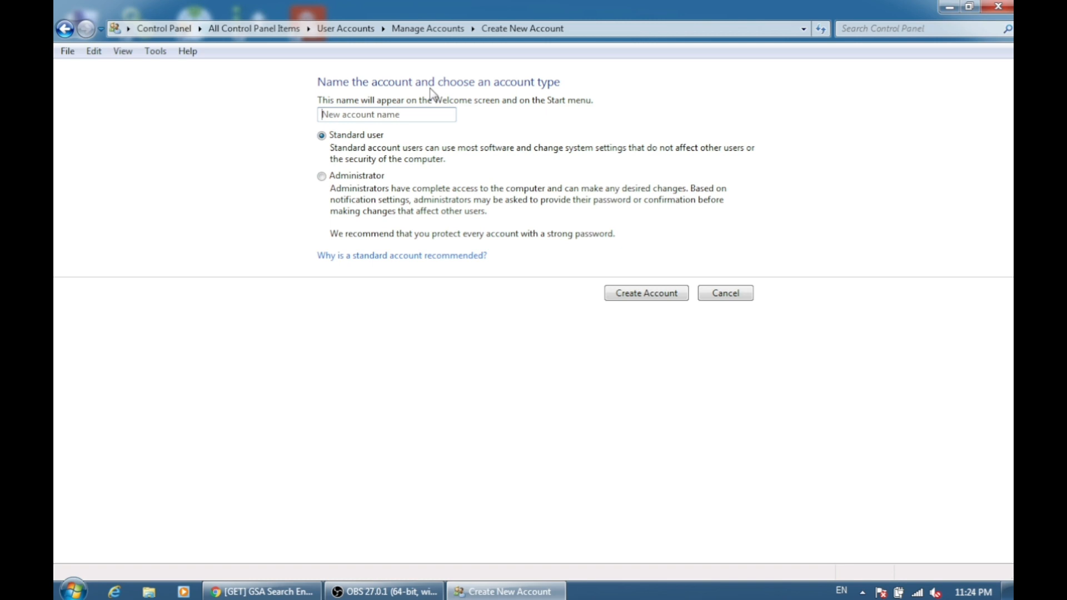
{"action": "type", "text": "akfj"}
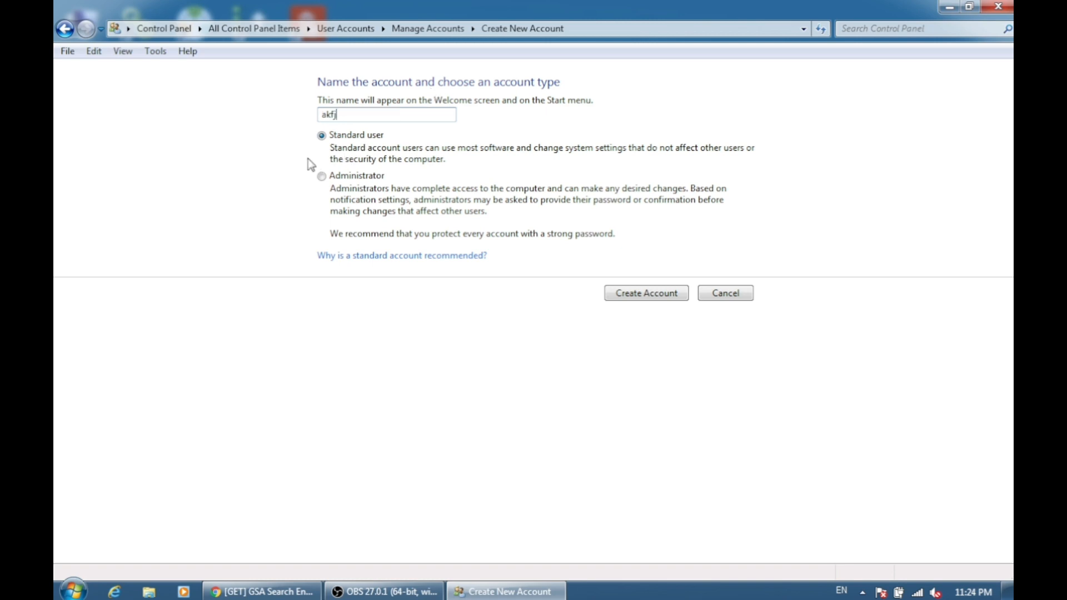
{"action": "left_click", "coordinate": [321, 174]}
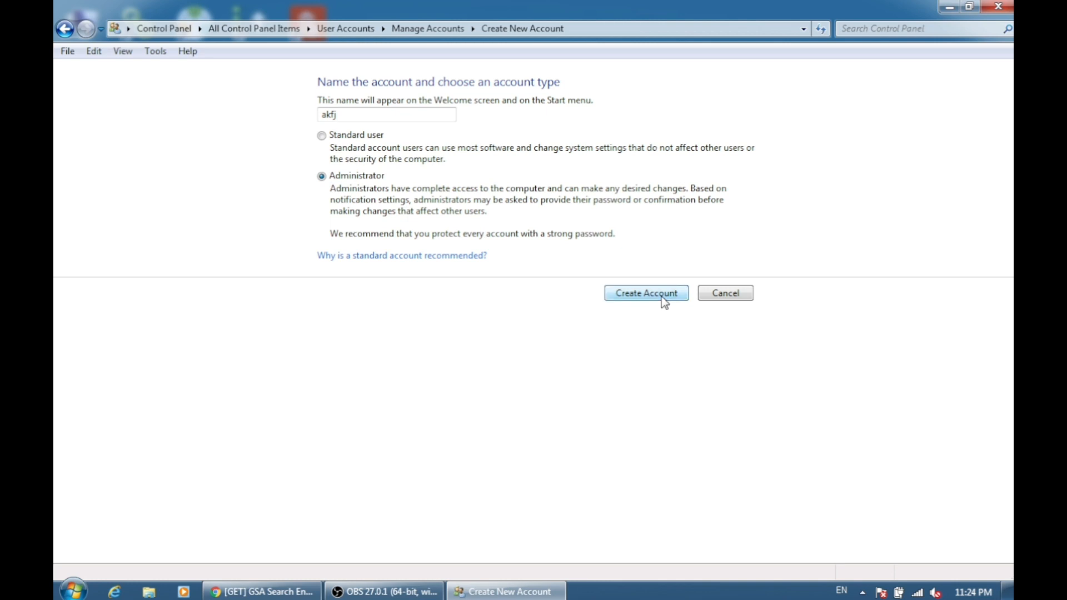
{"action": "left_click", "coordinate": [644, 292]}
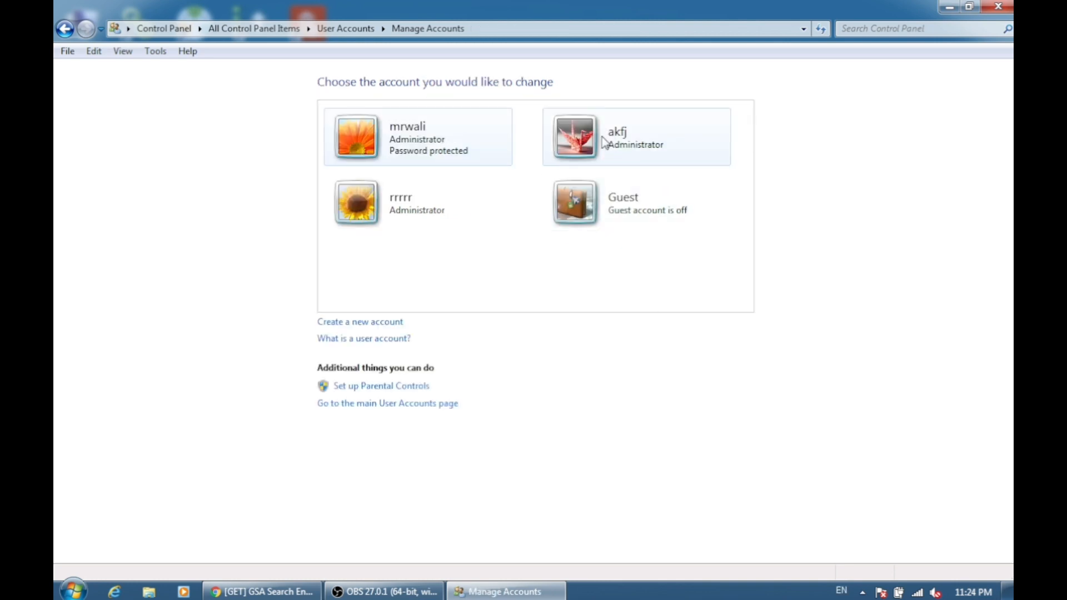
- Select the akfj account from the list and start deleting it
{"action": "left_click", "coordinate": [634, 136]}
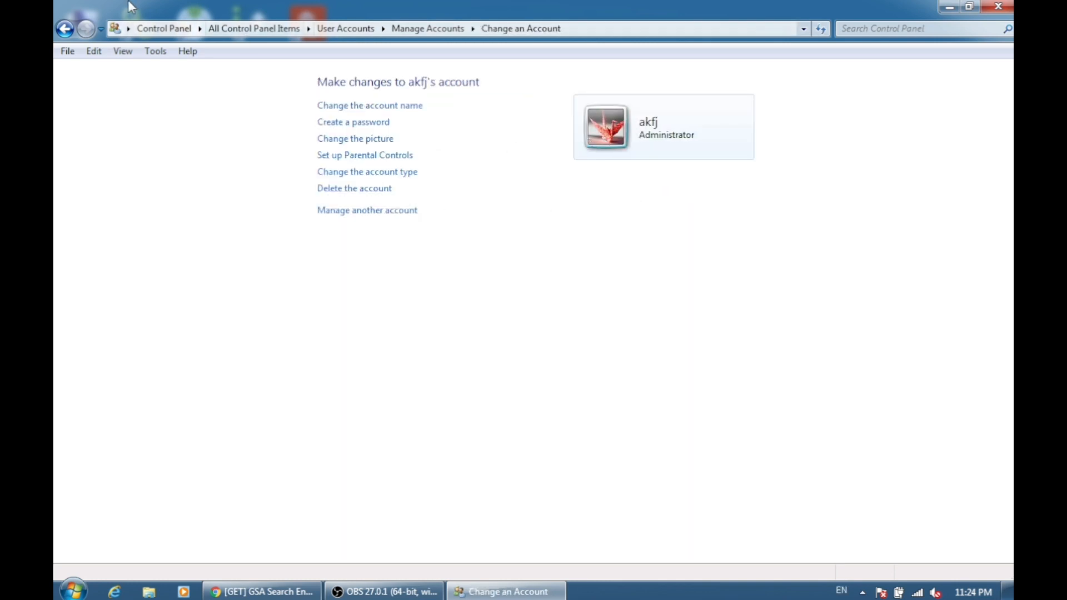
{"action": "left_click", "coordinate": [65, 29]}
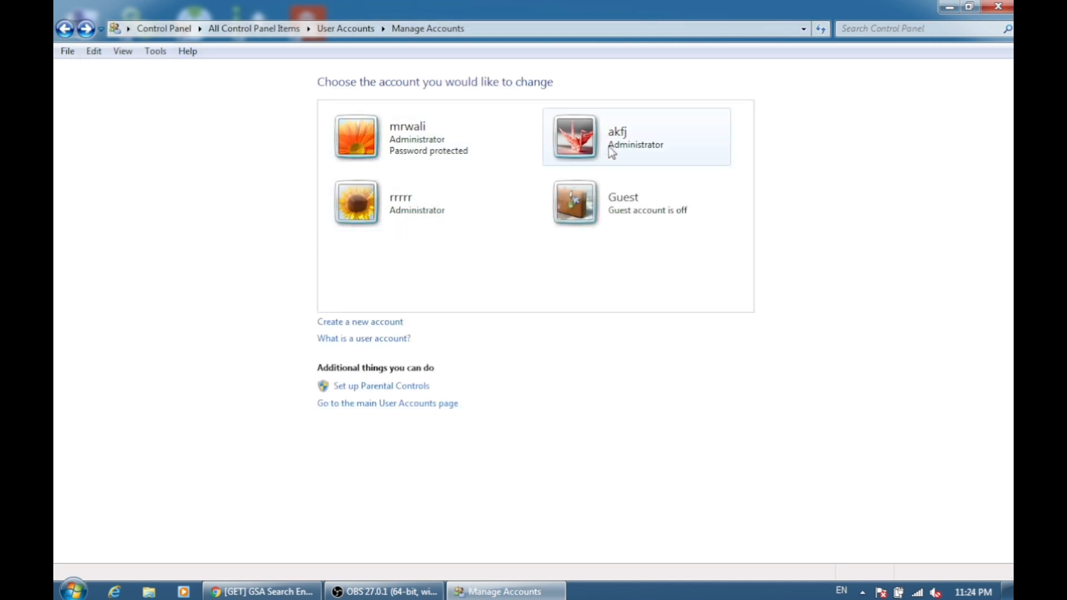
{"action": "left_click", "coordinate": [616, 136]}
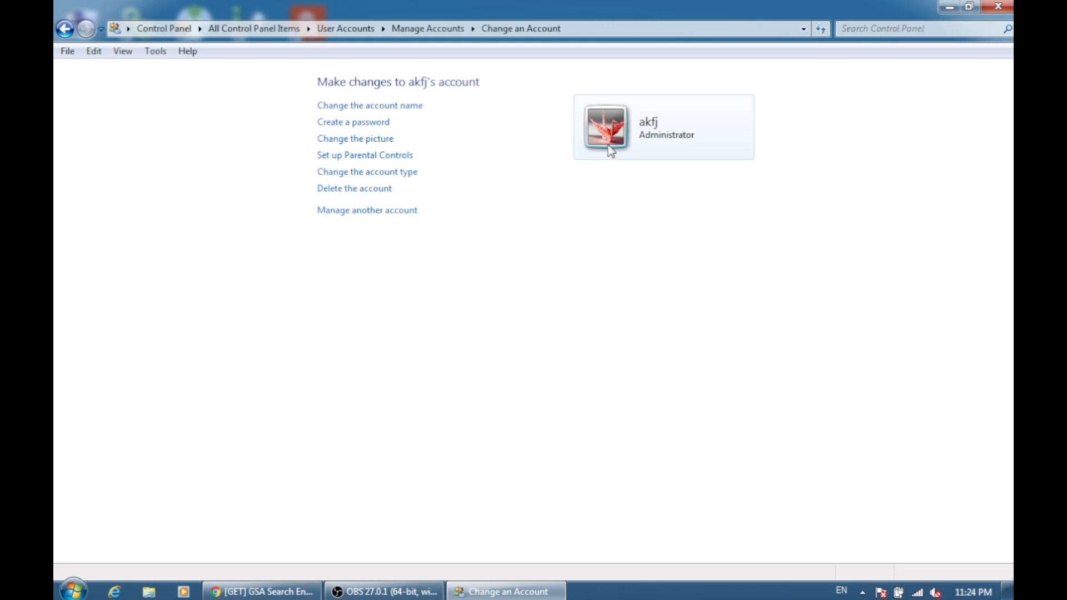
{"action": "left_click", "coordinate": [354, 188]}
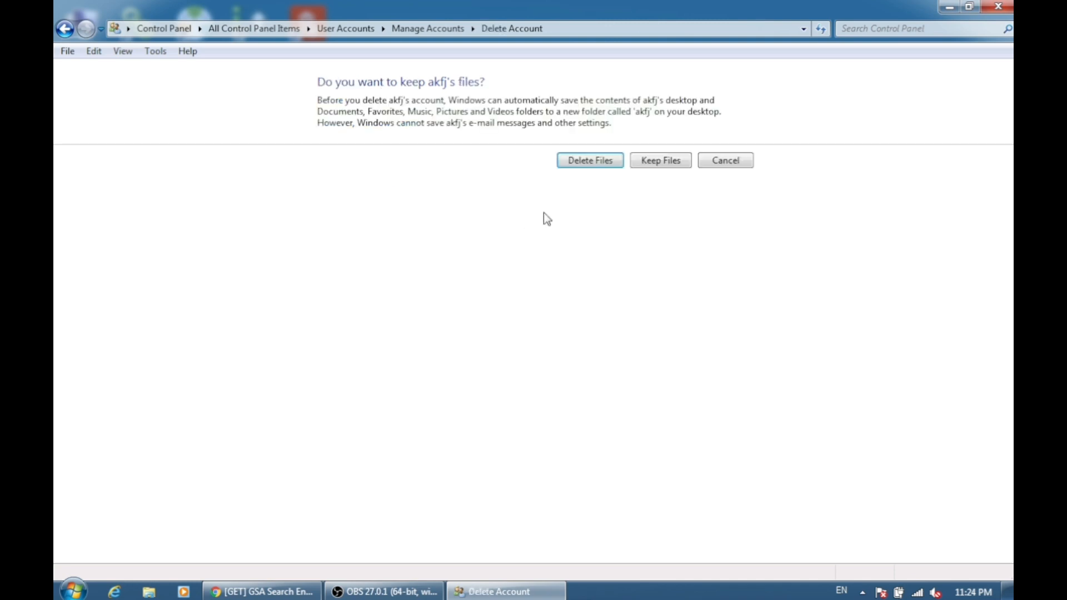
- Delete akfj's files along with the account, confirm, and close the User Accounts window
{"action": "left_click", "coordinate": [588, 160]}
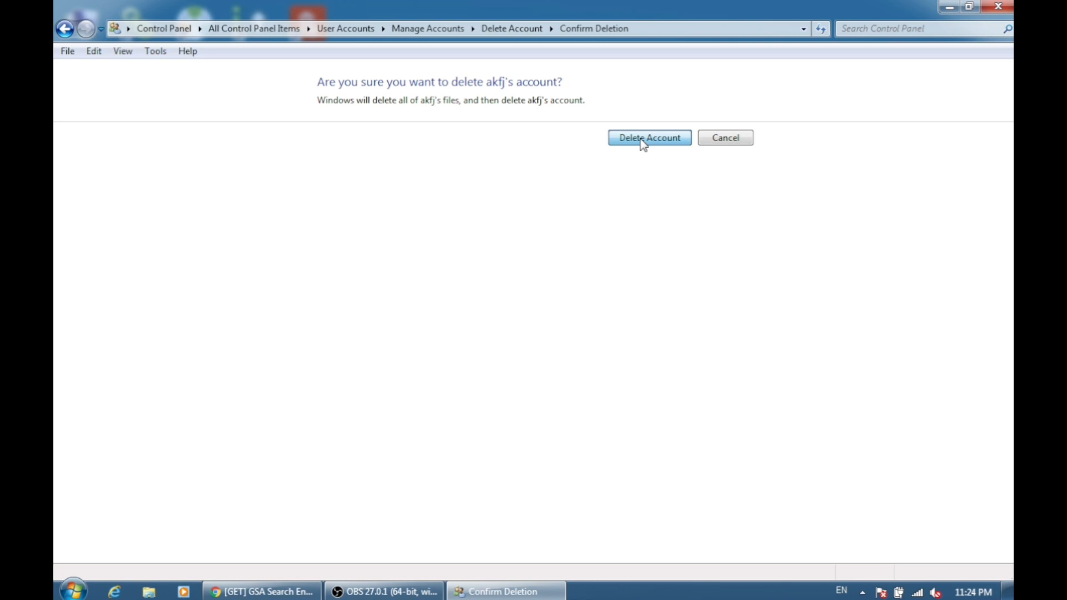
{"action": "mouse_move", "coordinate": [704, 157]}
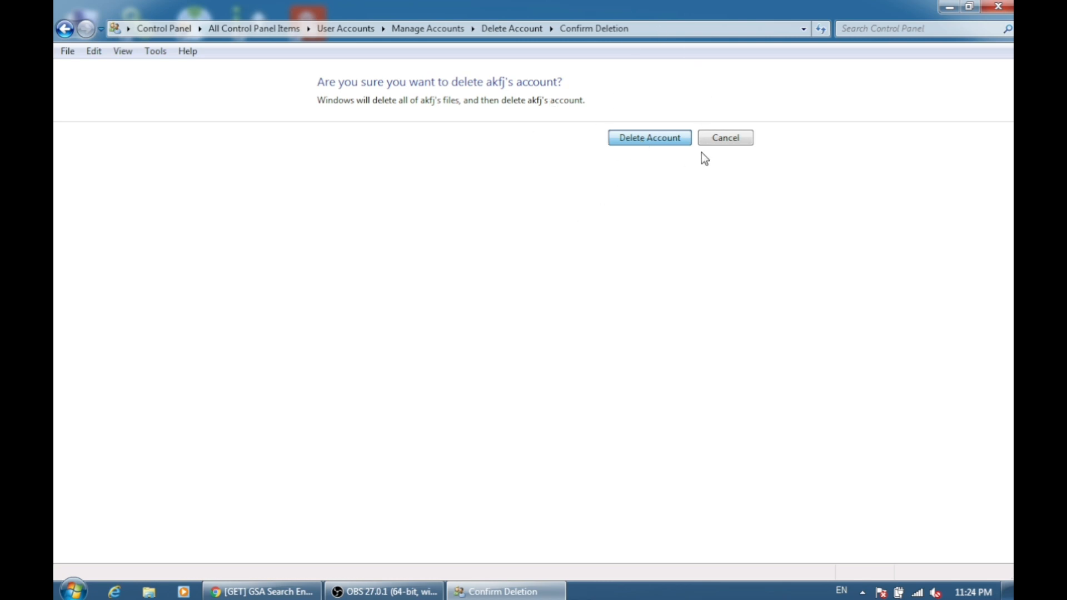
{"action": "left_click", "coordinate": [647, 137]}
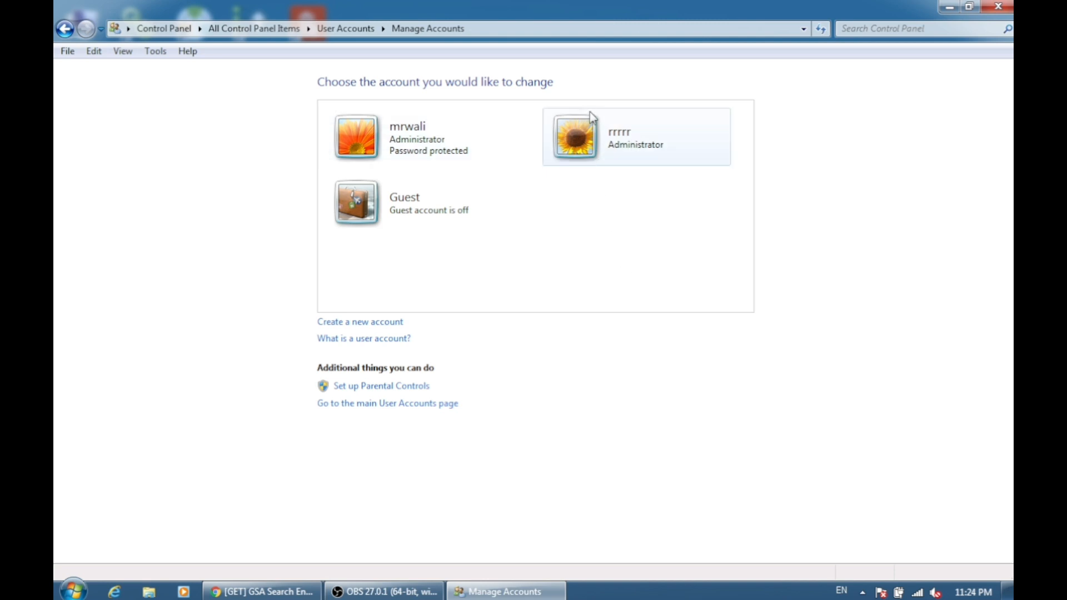
{"action": "left_click", "coordinate": [573, 135]}
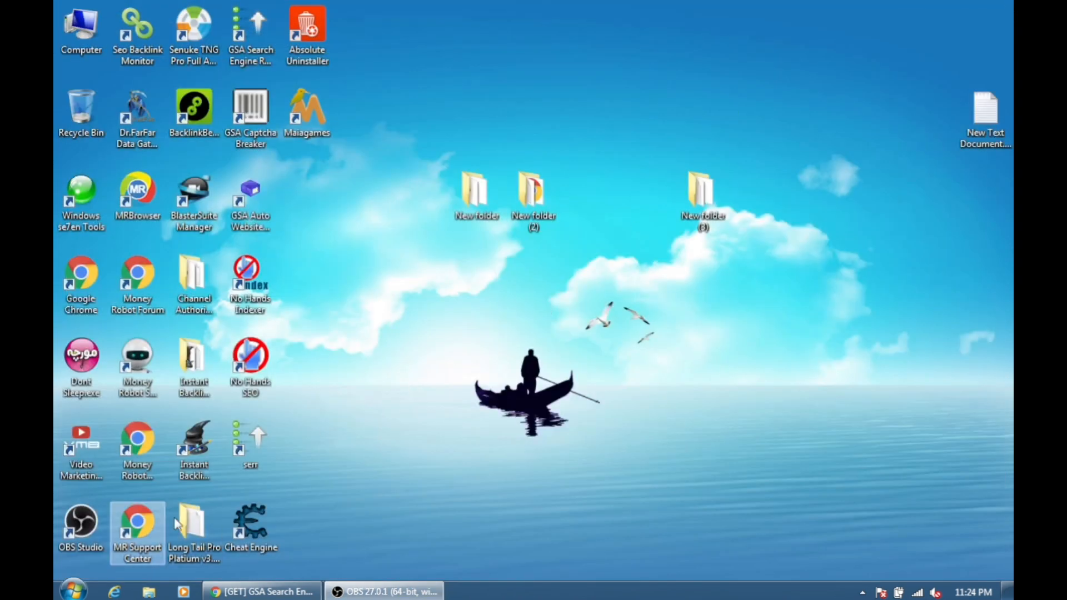
- Bring up the Start menu's shutdown options to restart the computer
{"action": "left_click", "coordinate": [72, 589]}
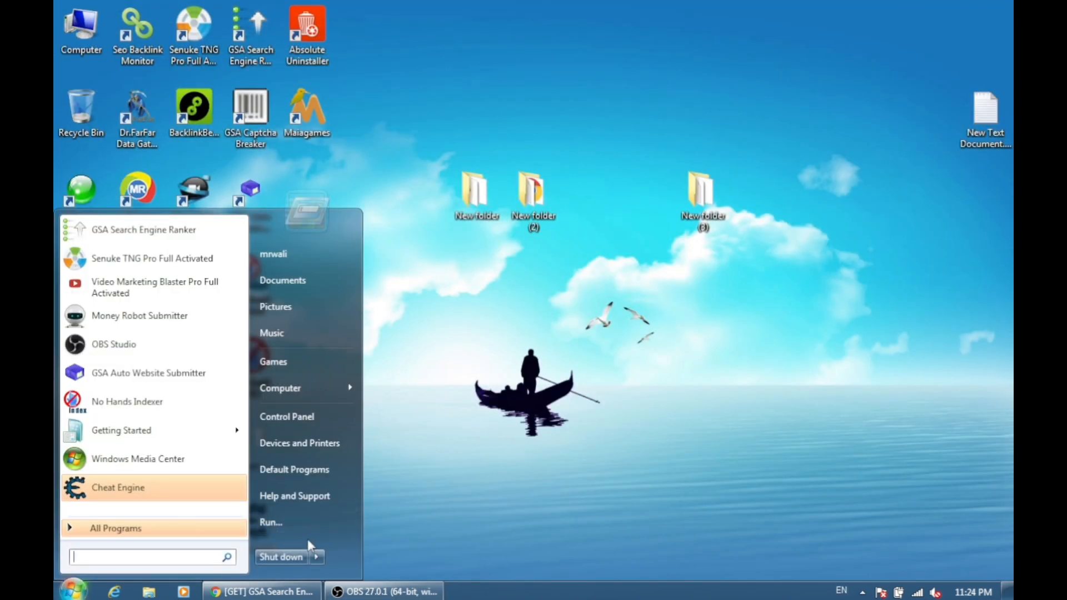
{"action": "left_click", "coordinate": [315, 557]}
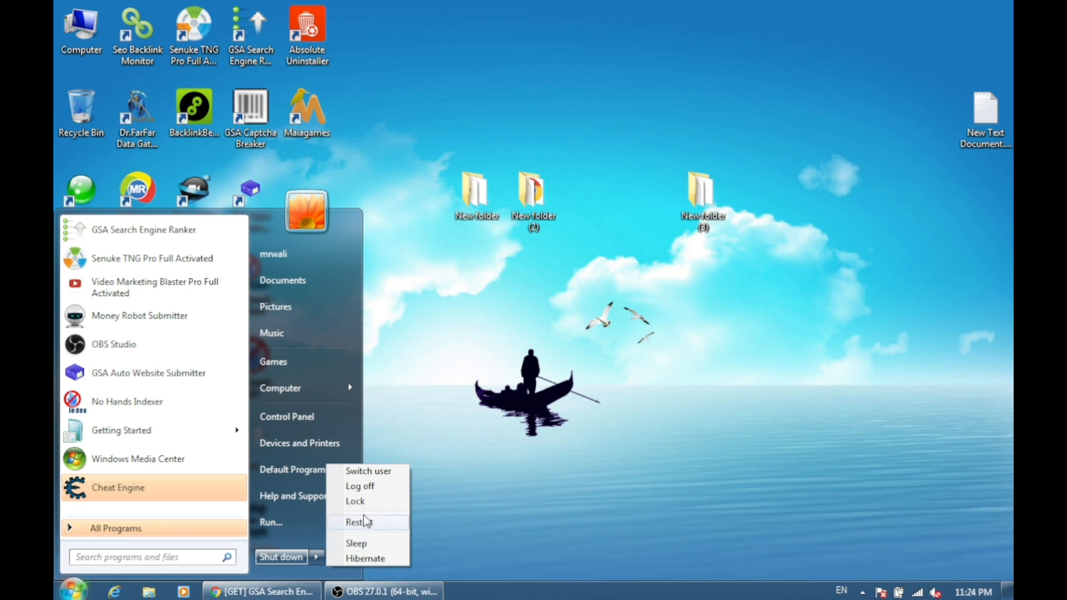
{"action": "mouse_move", "coordinate": [368, 471]}
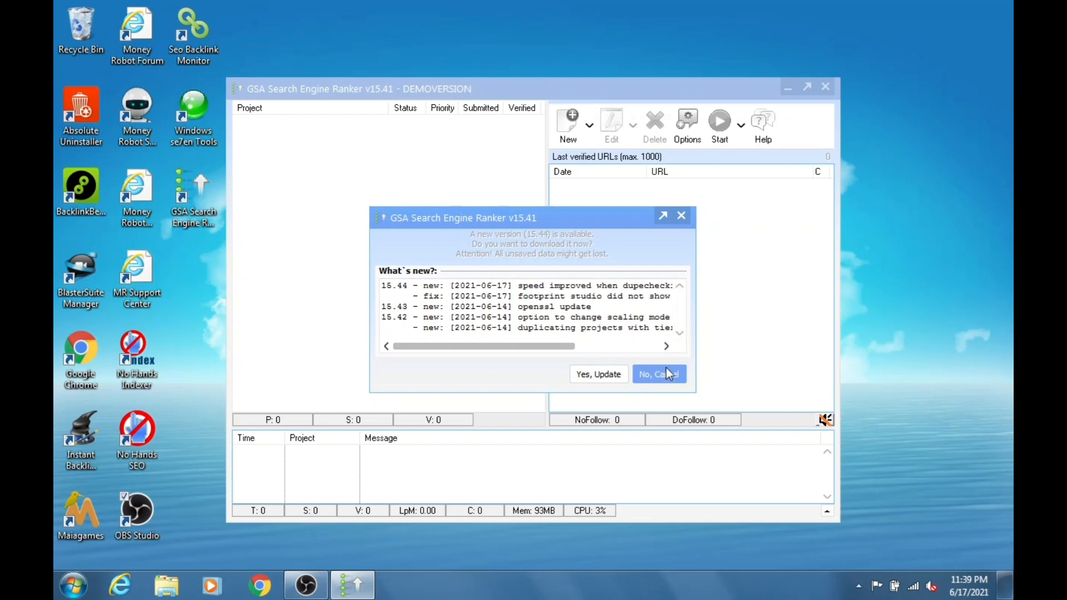
- Decline the new-version download and manual update offers, then dismiss the demo notice
{"action": "left_click", "coordinate": [659, 375]}
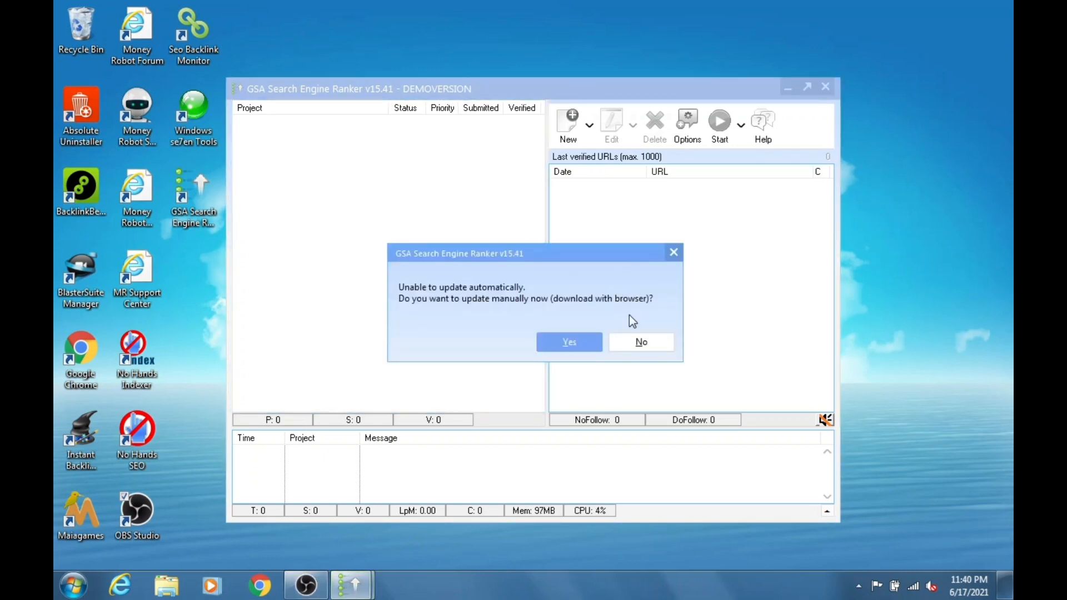
{"action": "left_click", "coordinate": [640, 341]}
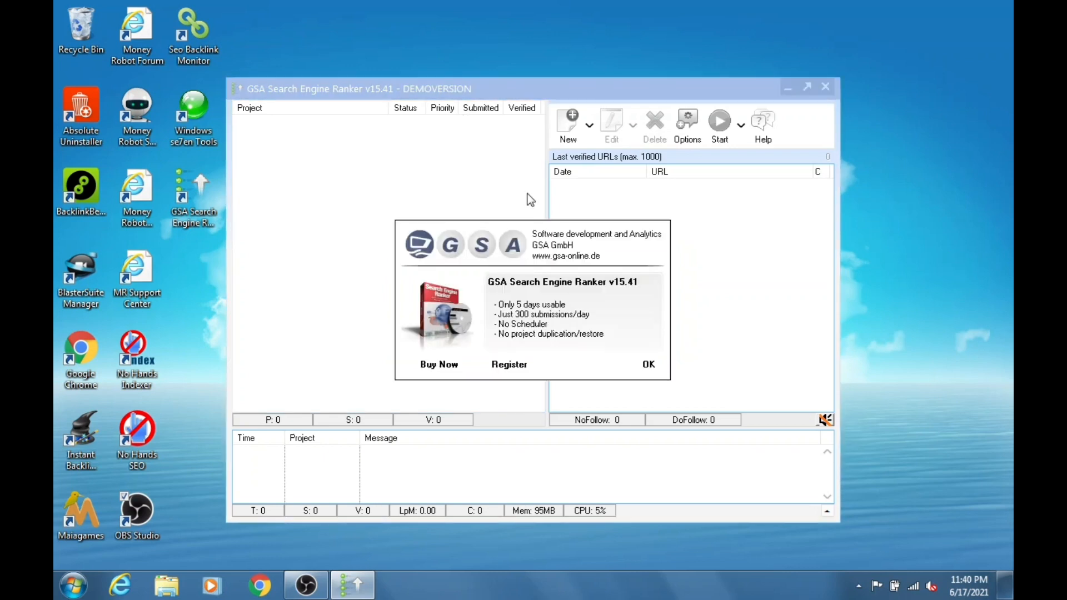
{"action": "mouse_move", "coordinate": [648, 361]}
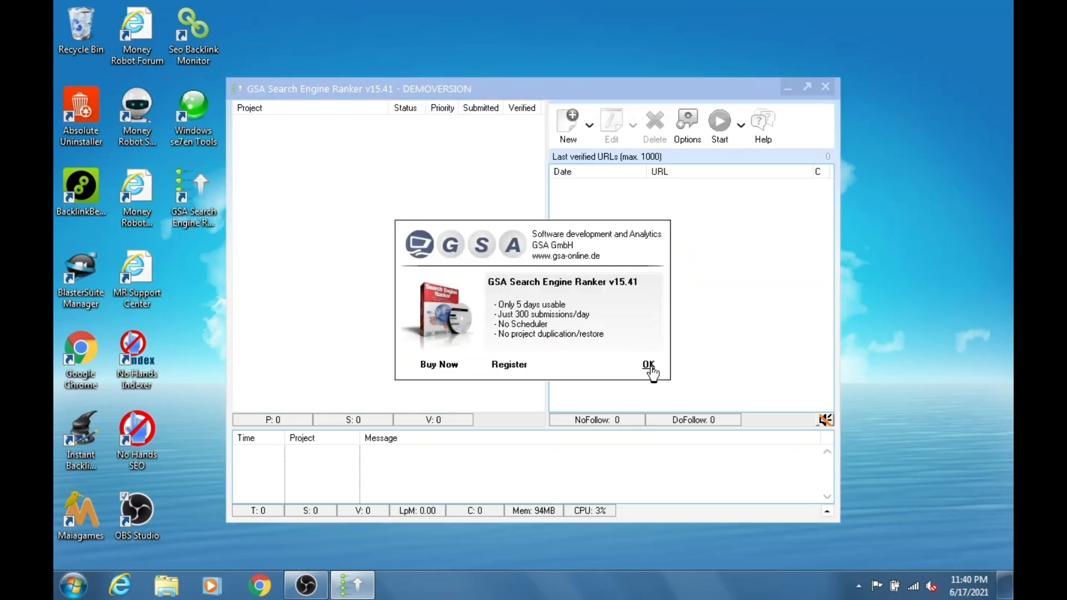
{"action": "left_click", "coordinate": [647, 365]}
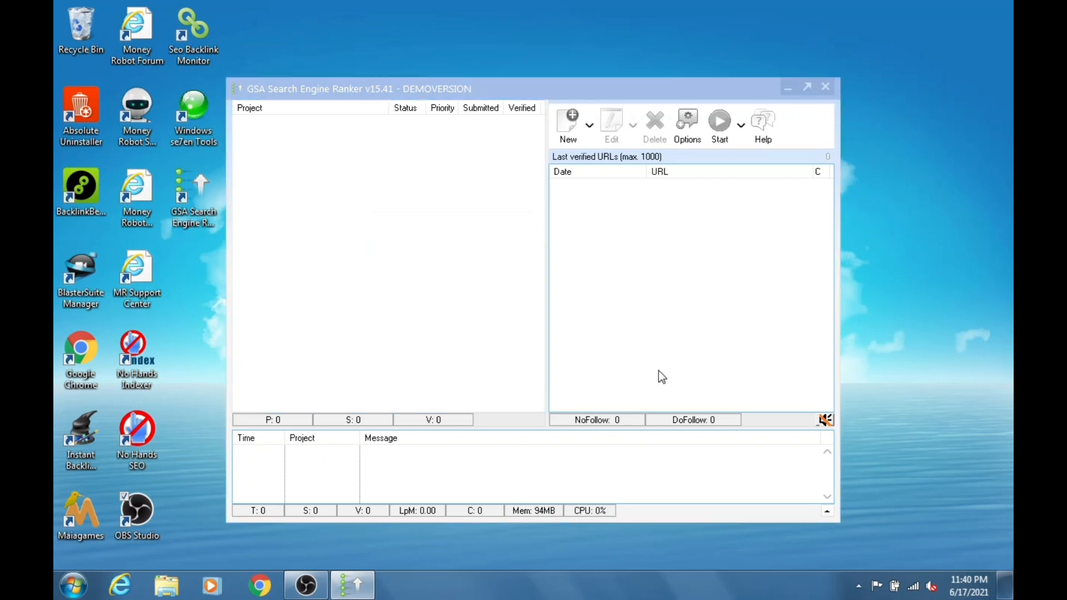
{"action": "mouse_move", "coordinate": [537, 114]}
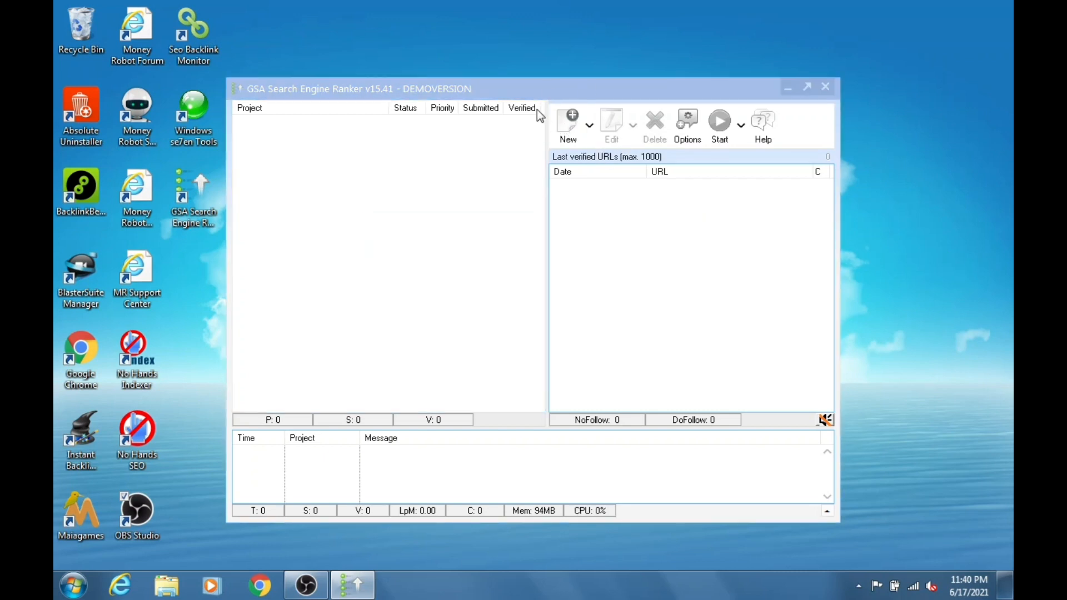